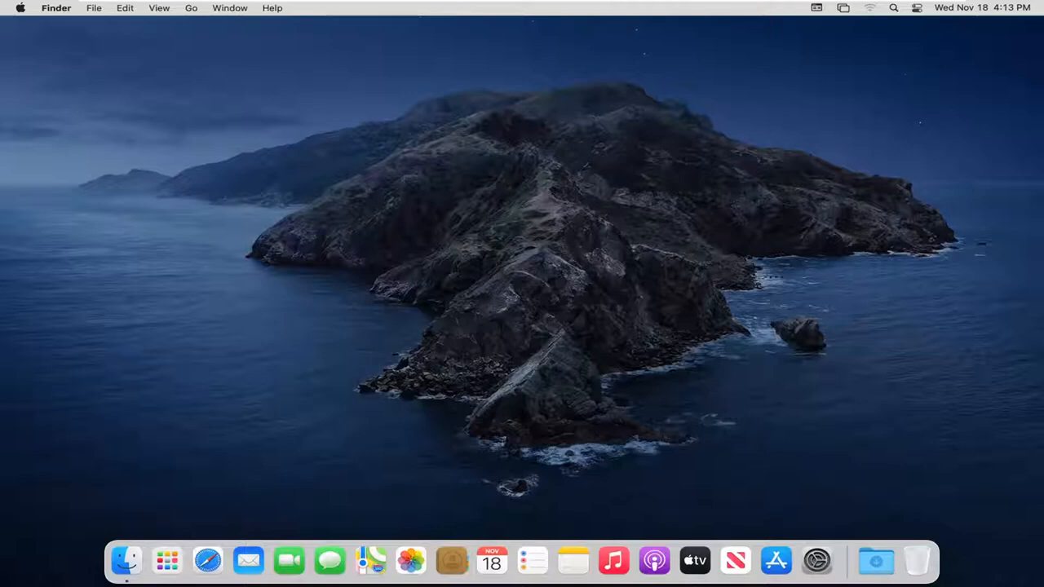
mouse_move(819, 561)
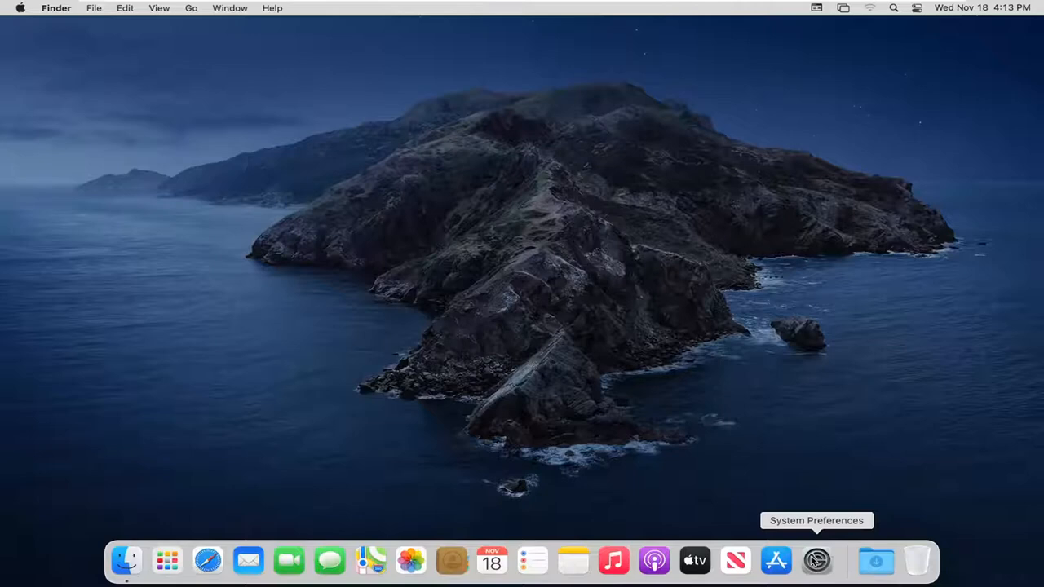
Launch System Preferences from the desktop
left_click(815, 561)
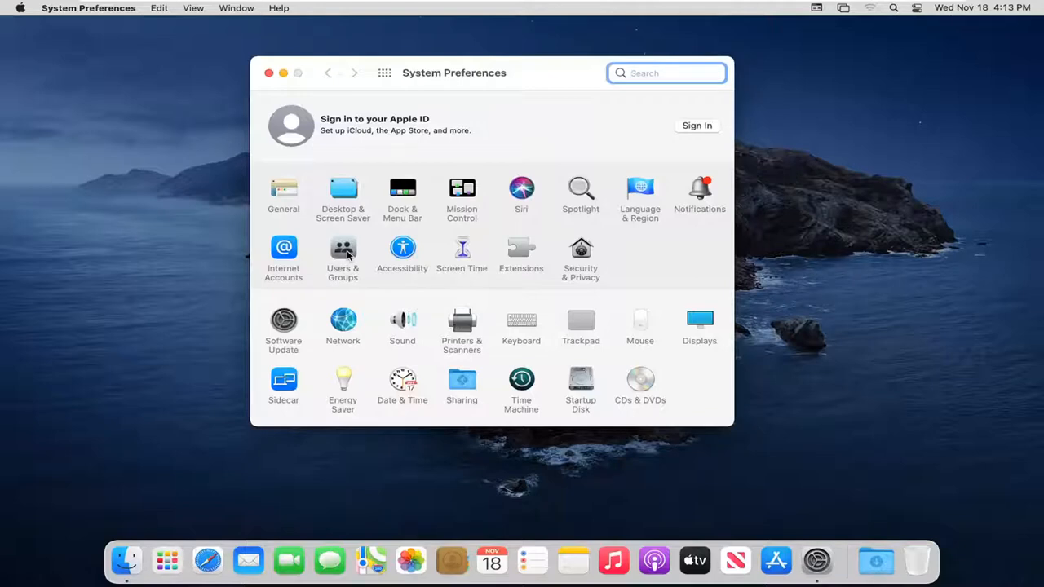
Unlock Users & Groups with the administrator password so accounts can be edited
left_click(343, 248)
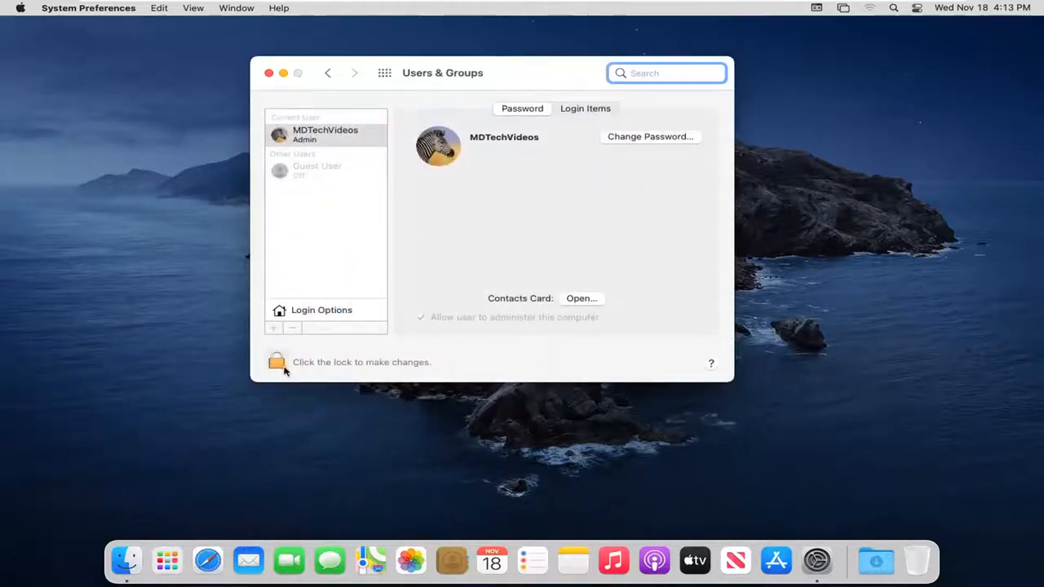
left_click(278, 362)
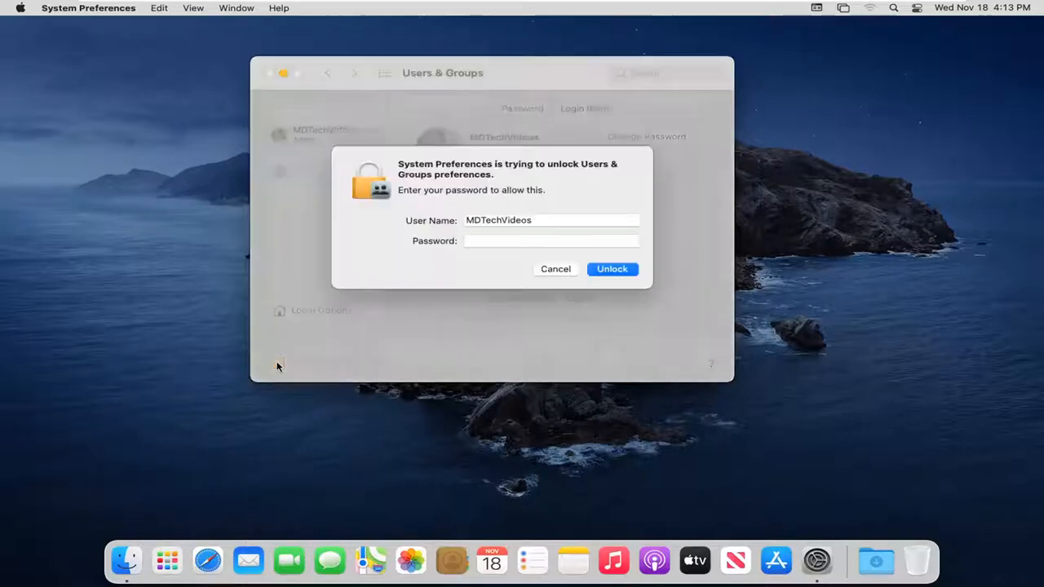
type("••••••")
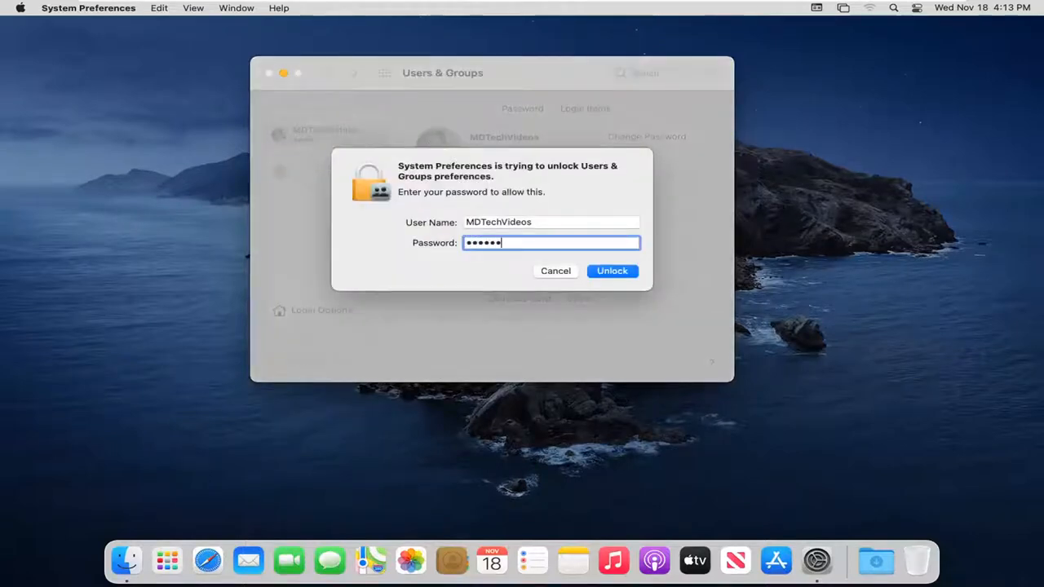
left_click(612, 271)
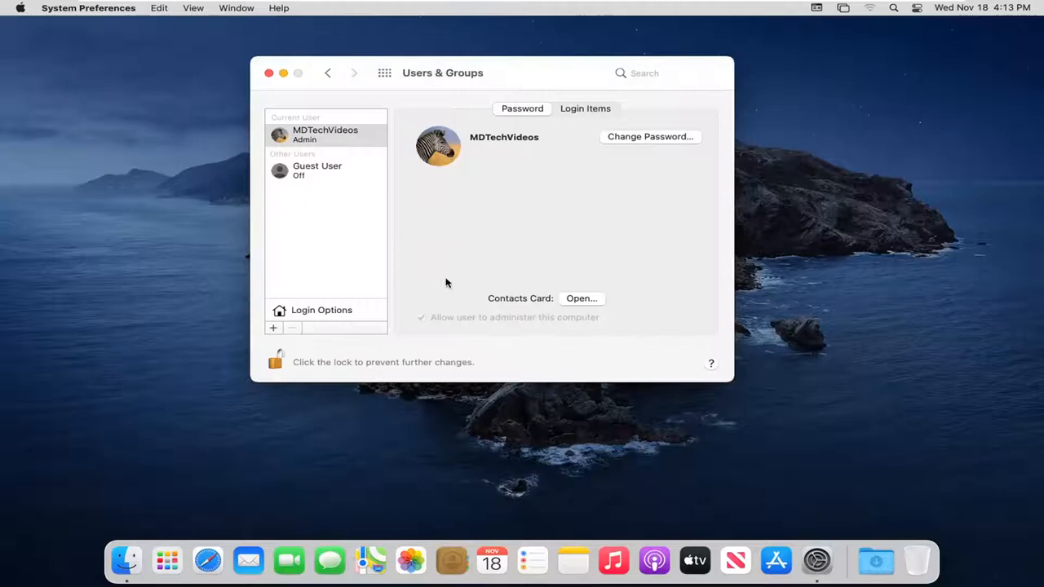
mouse_move(345, 210)
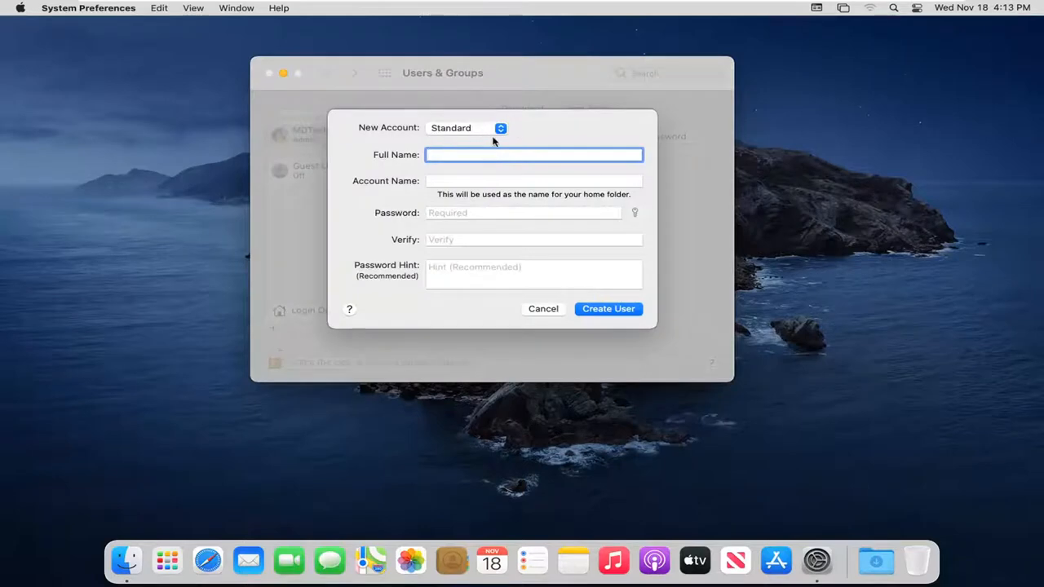
Begin a Standard account and start entering the full name 'New Account'
left_click(467, 127)
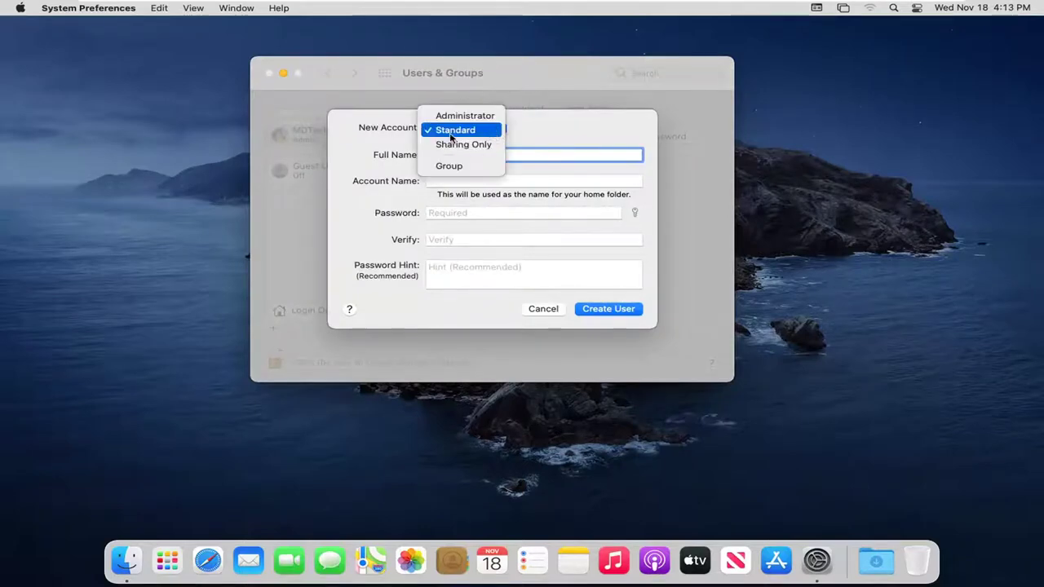
left_click(454, 131)
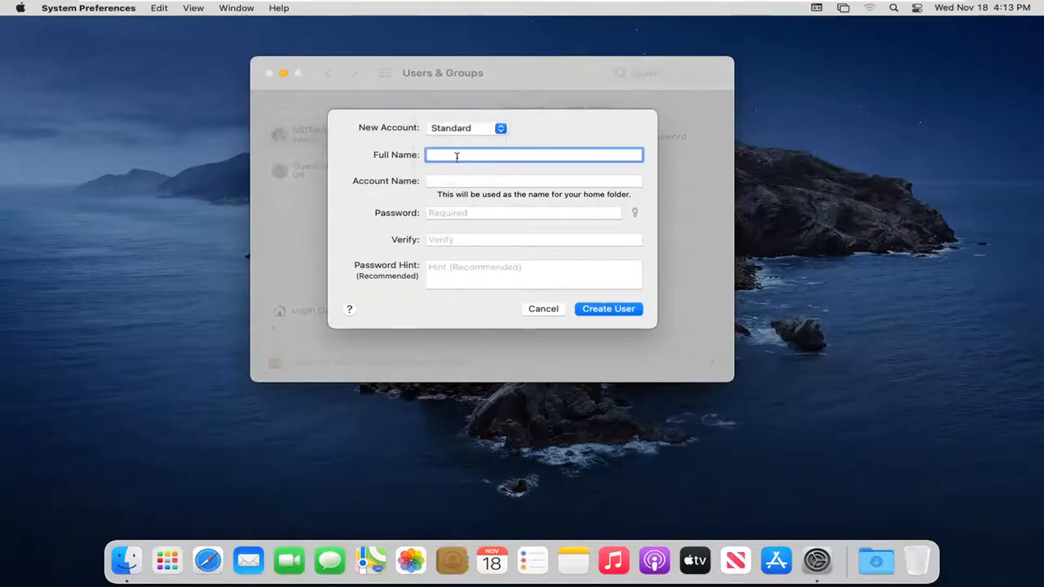
type("New Account")
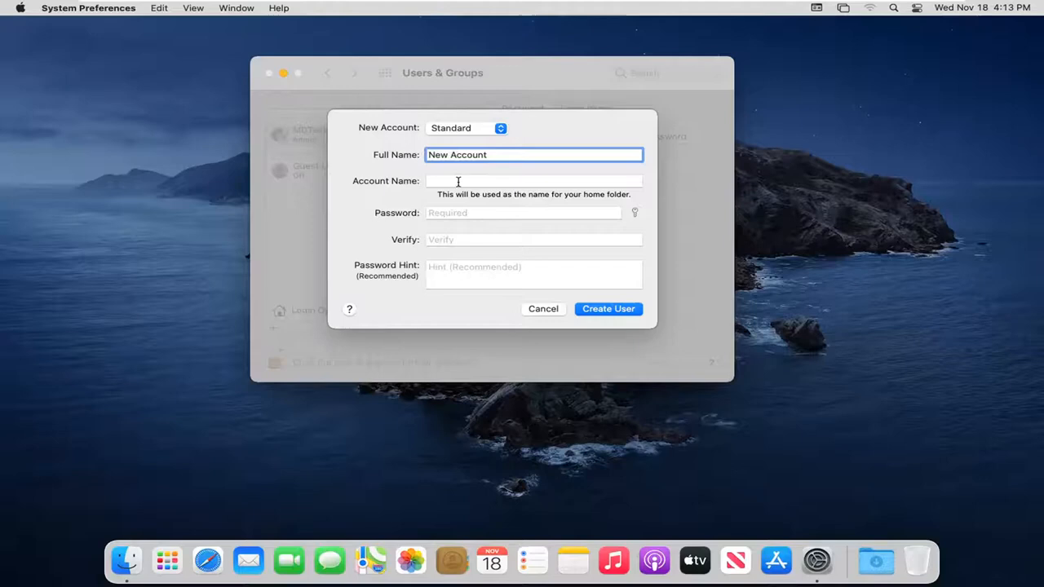
Enter the account name 'newaccount' and step through the password and hint fields
type("newaccount")
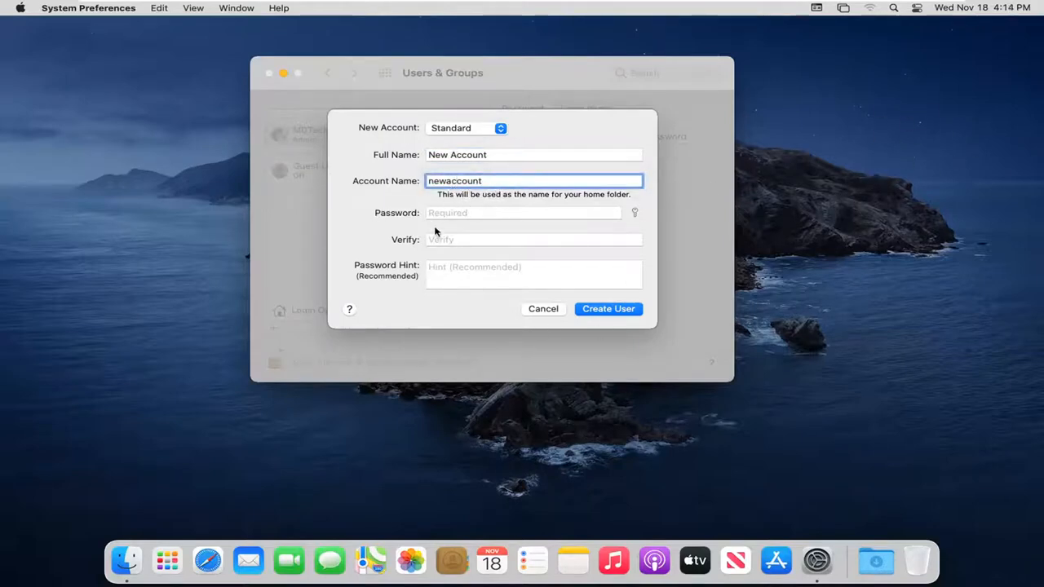
left_click(523, 212)
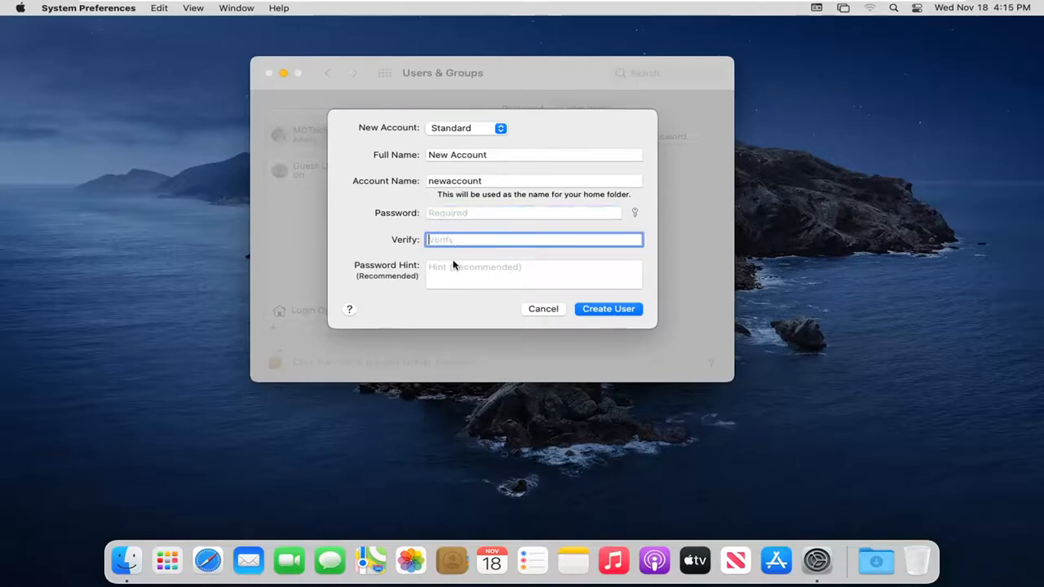
left_click(533, 274)
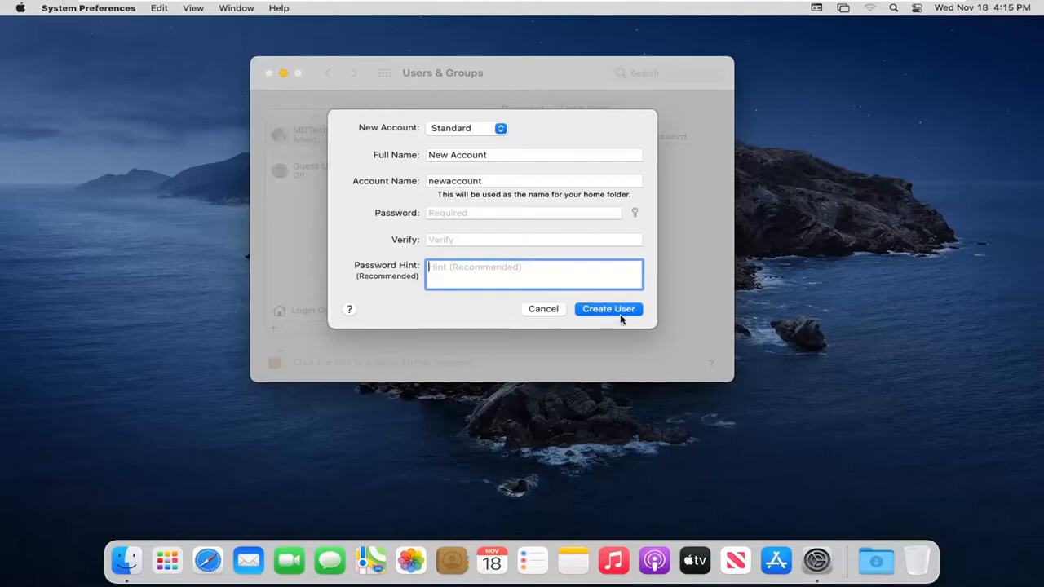
Switch the account type to Administrator, then cancel without creating the user
left_click(467, 127)
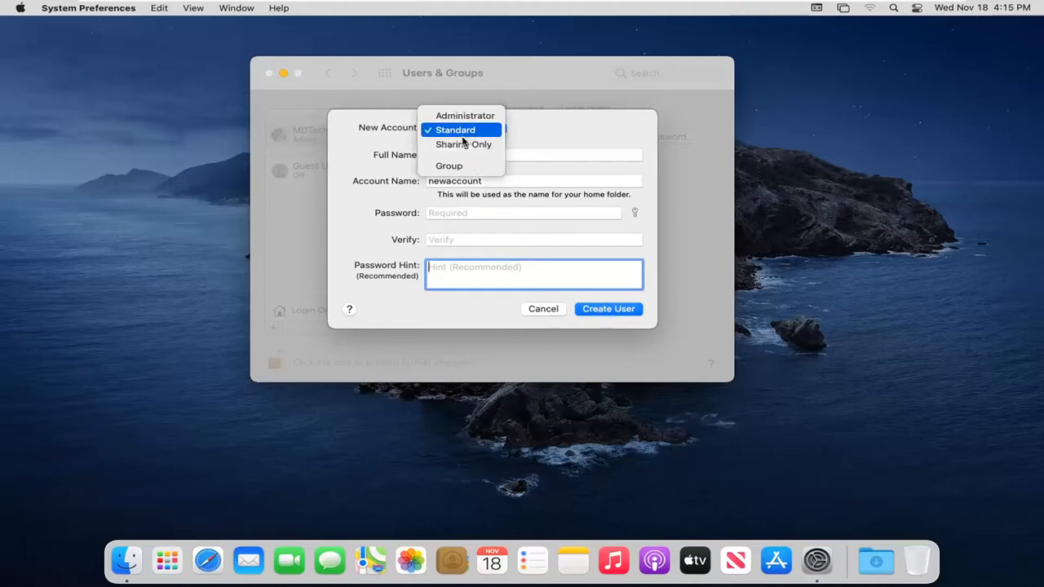
left_click(463, 115)
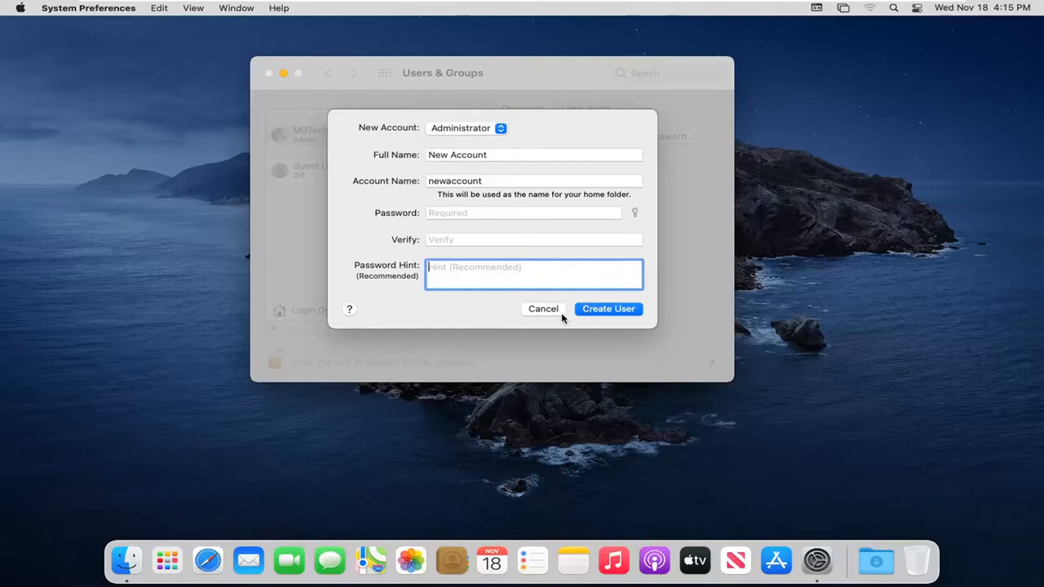
left_click(543, 309)
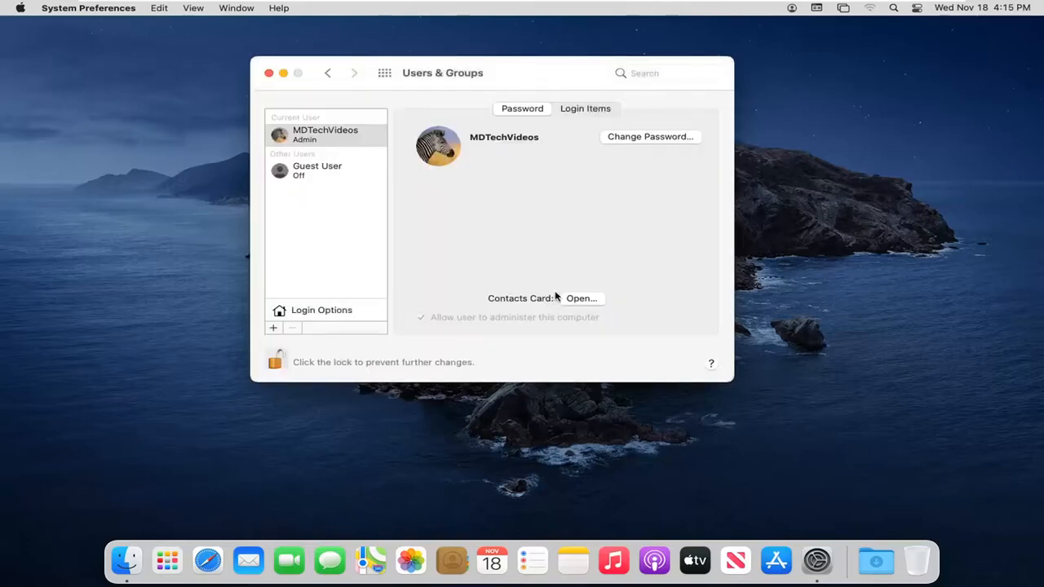